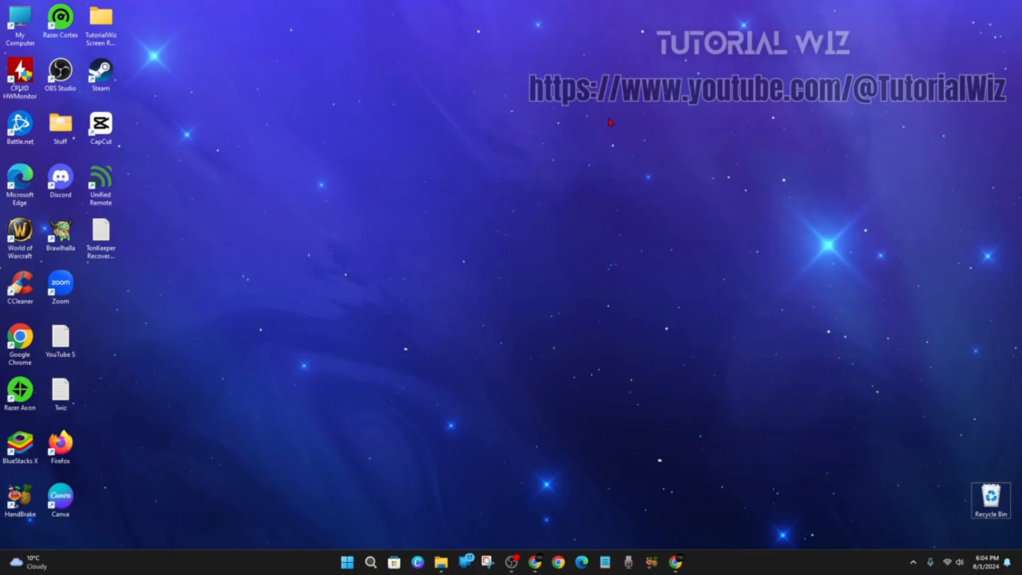
{"action": "mouse_move", "coordinate": [708, 303]}
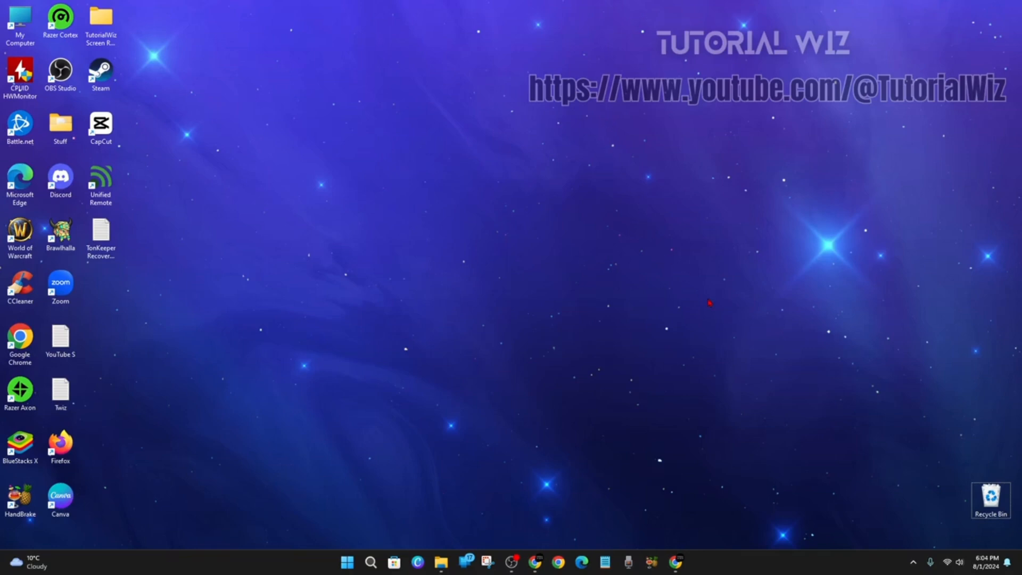
{"action": "mouse_move", "coordinate": [572, 405]}
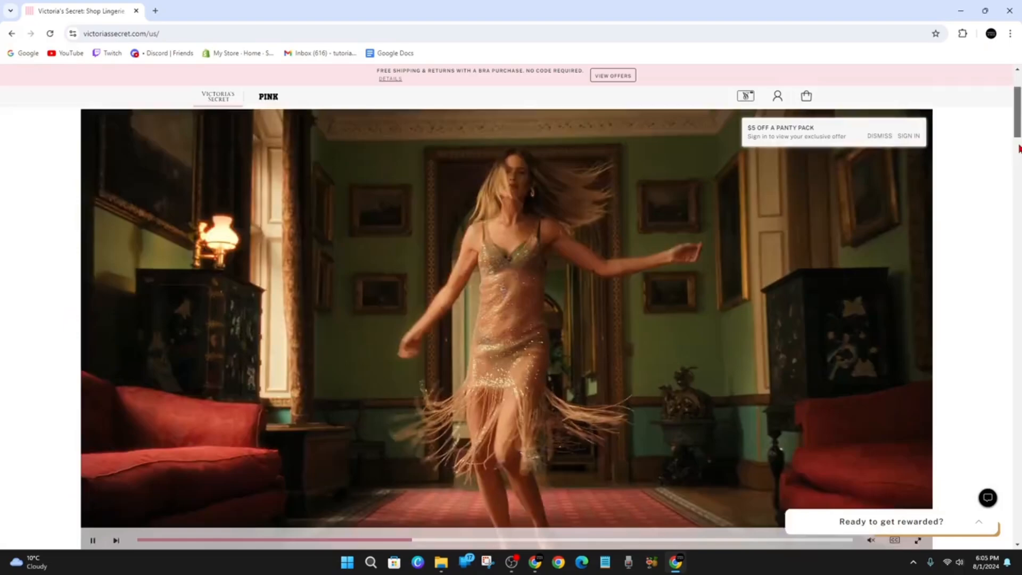
Scroll to the Sports Bras spotlight and open the Knockout Front-Close 2.0 Sports Bra page
{"action": "scroll", "scroll_direction": "down", "scroll_amount": 3}
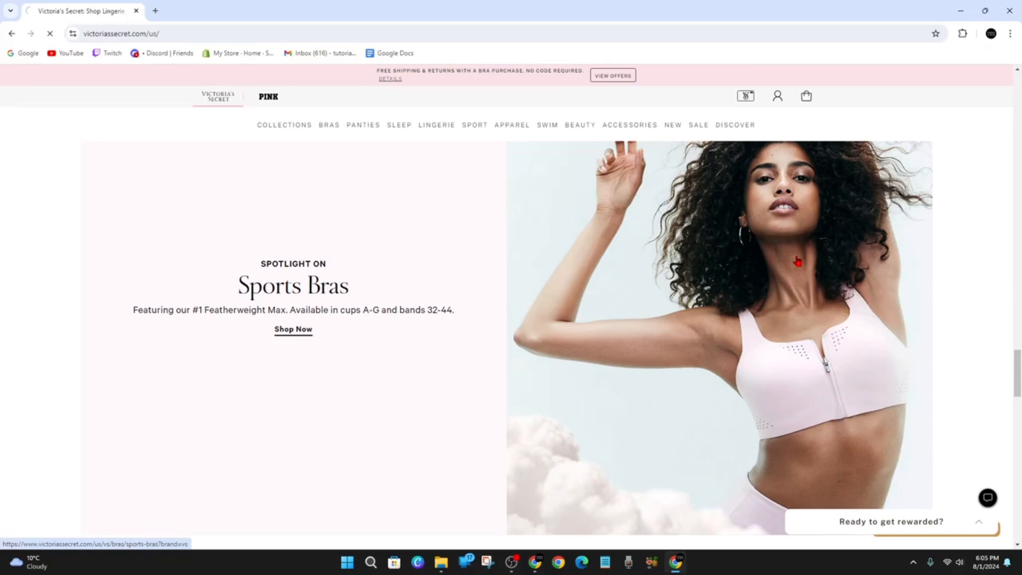
{"action": "left_click", "coordinate": [293, 329]}
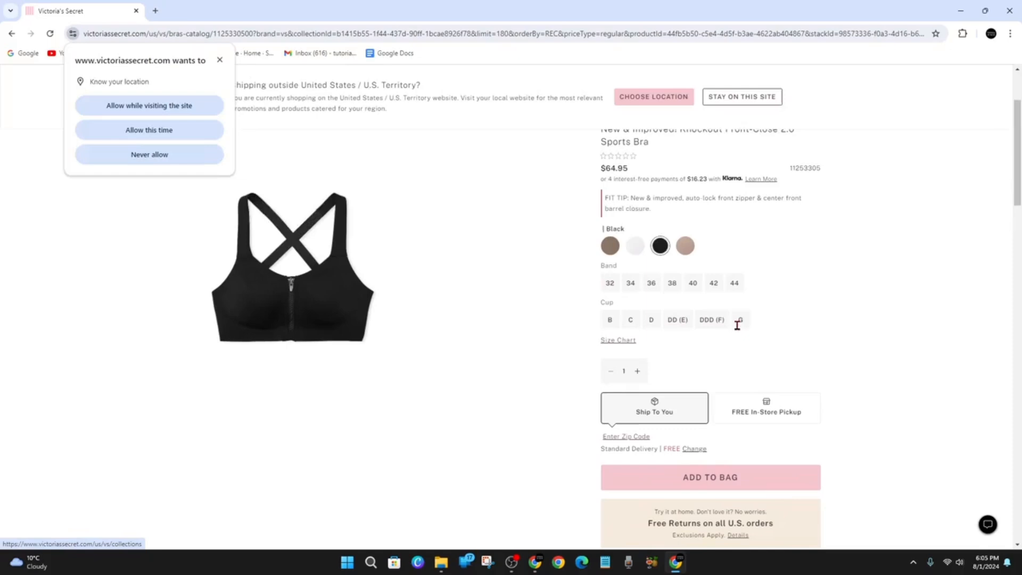
Choose band size 36 with cup D and add the black Knockout bra to the bag
{"action": "scroll", "scroll_direction": "down", "scroll_amount": 3}
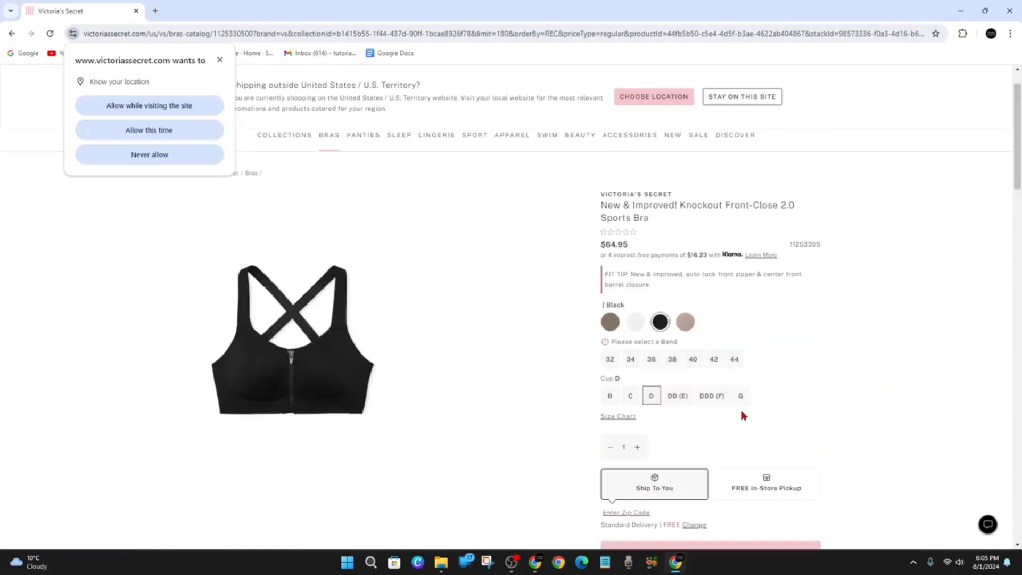
{"action": "left_click", "coordinate": [650, 358]}
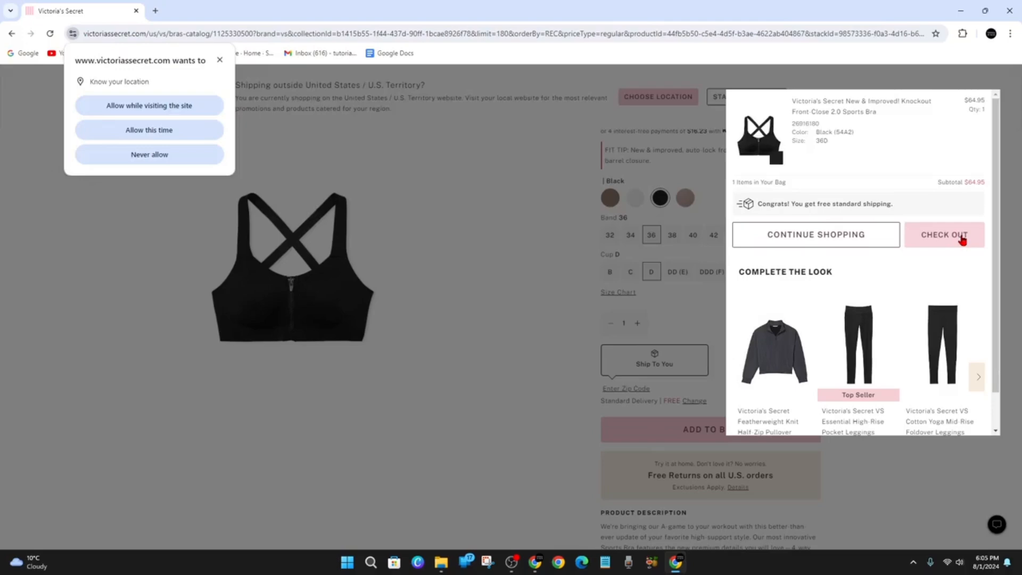
Open the full Shopping Bag from Check Out and scroll to Available Offers
{"action": "left_click", "coordinate": [943, 234]}
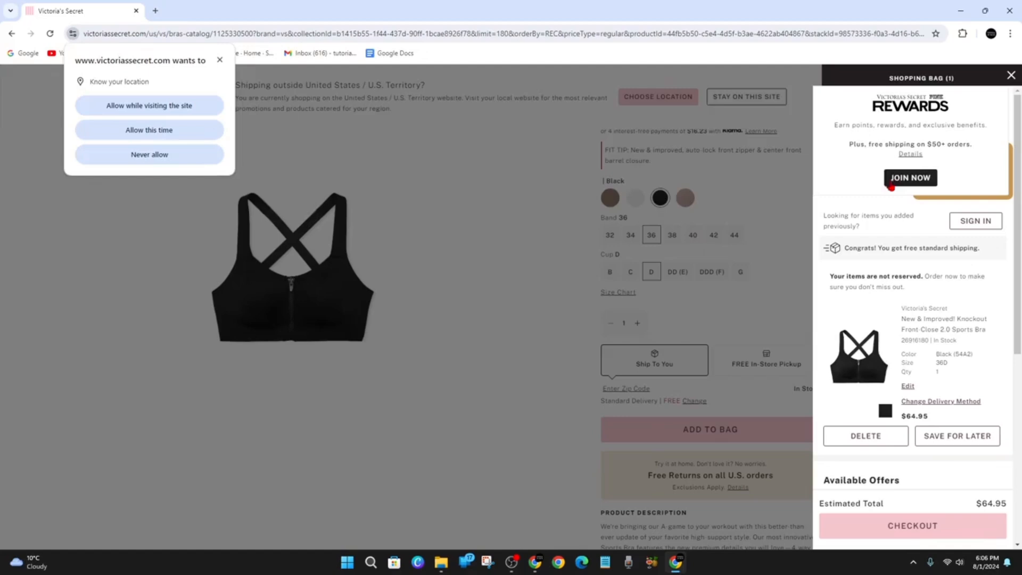
{"action": "scroll", "scroll_direction": "down", "scroll_amount": 3}
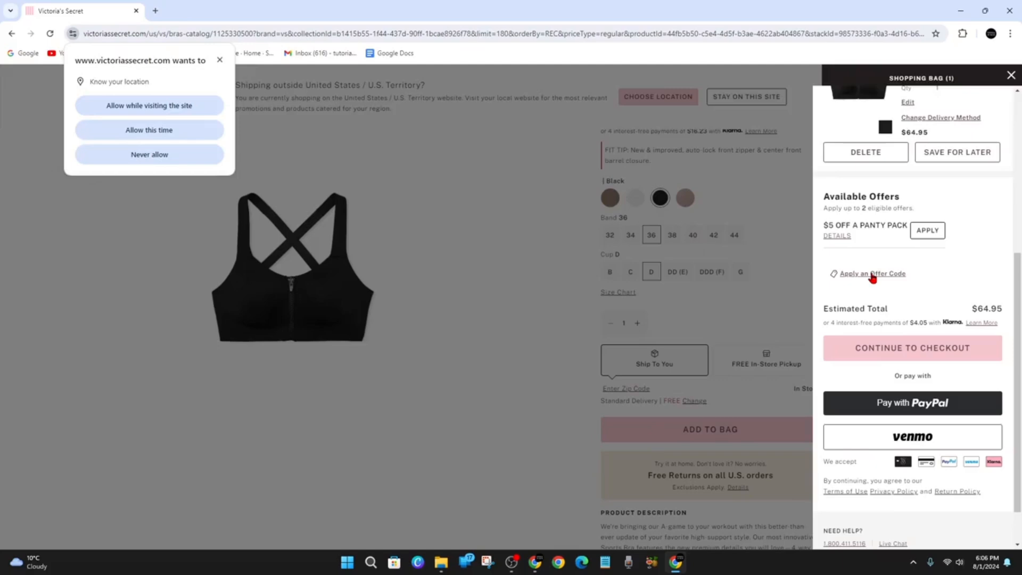
Reveal the Offer Code box with its Apply button and place the cursor in it
{"action": "left_click", "coordinate": [872, 273]}
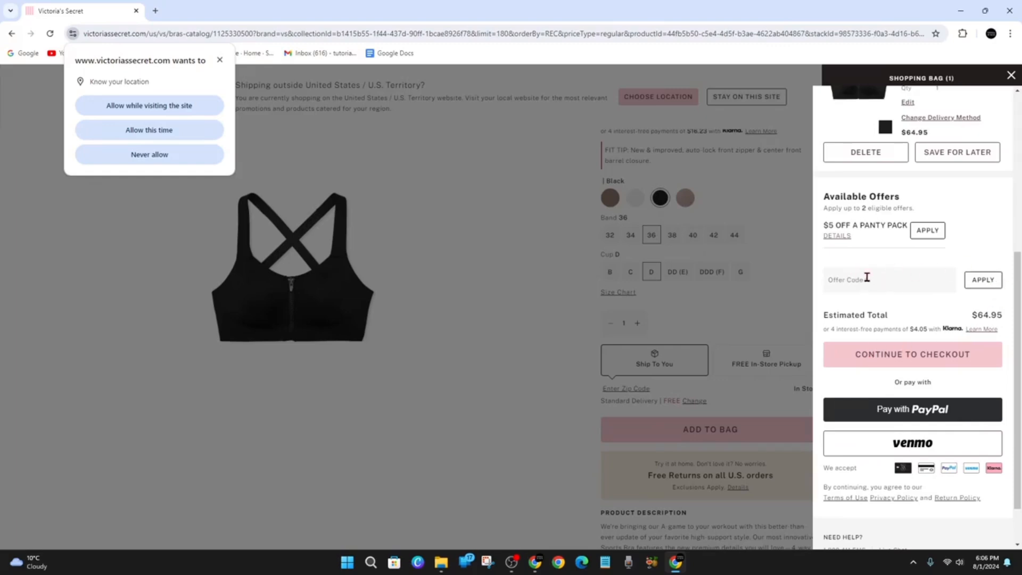
{"action": "mouse_move", "coordinate": [995, 307]}
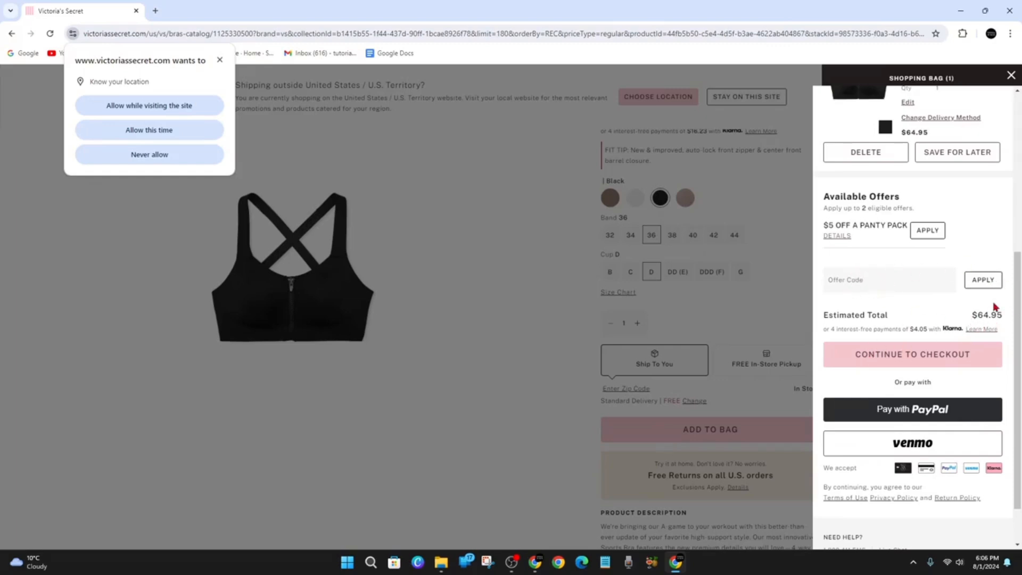
{"action": "left_click", "coordinate": [876, 284]}
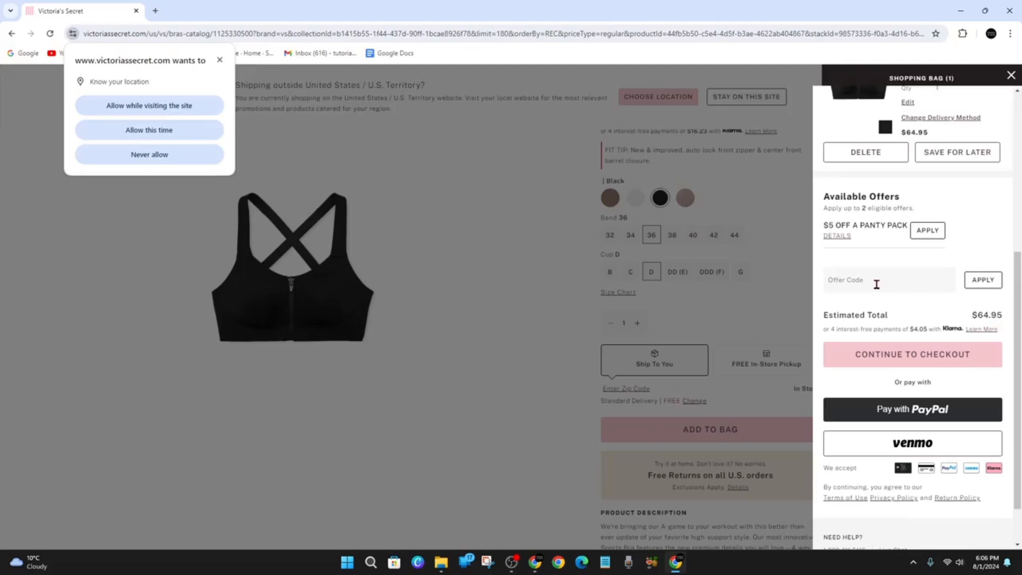
{"action": "mouse_move", "coordinate": [985, 328]}
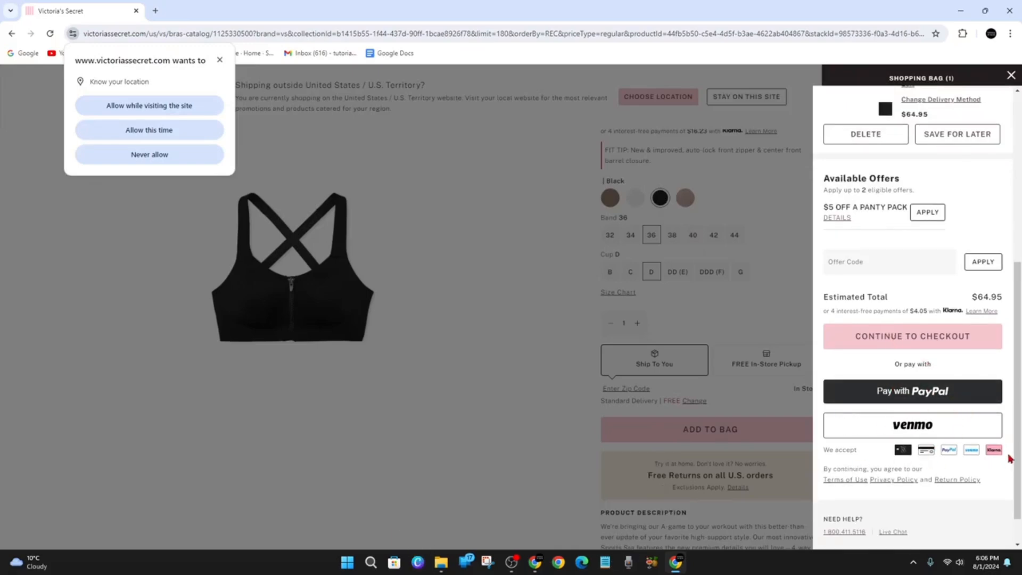
{"action": "mouse_move", "coordinate": [952, 450]}
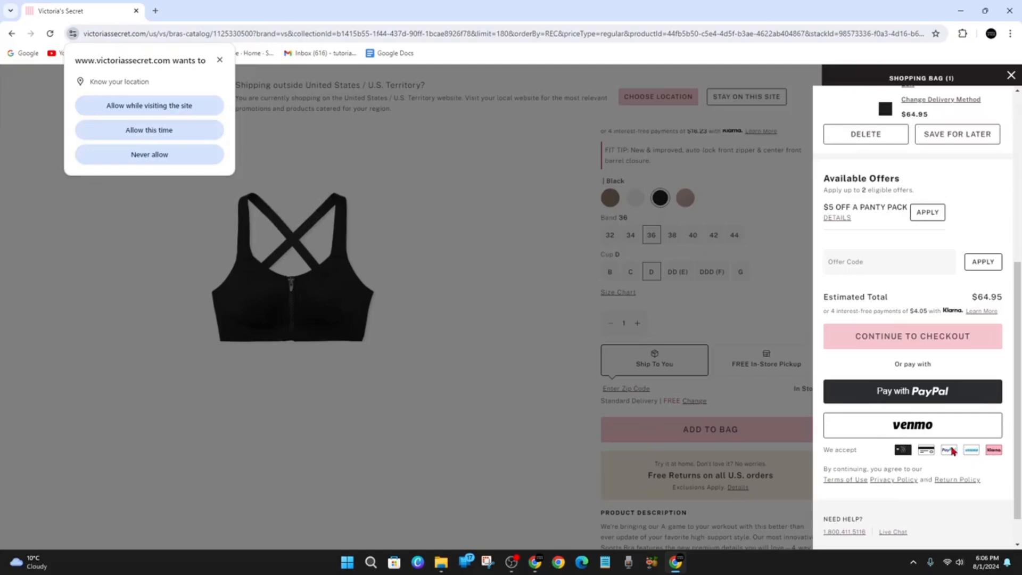